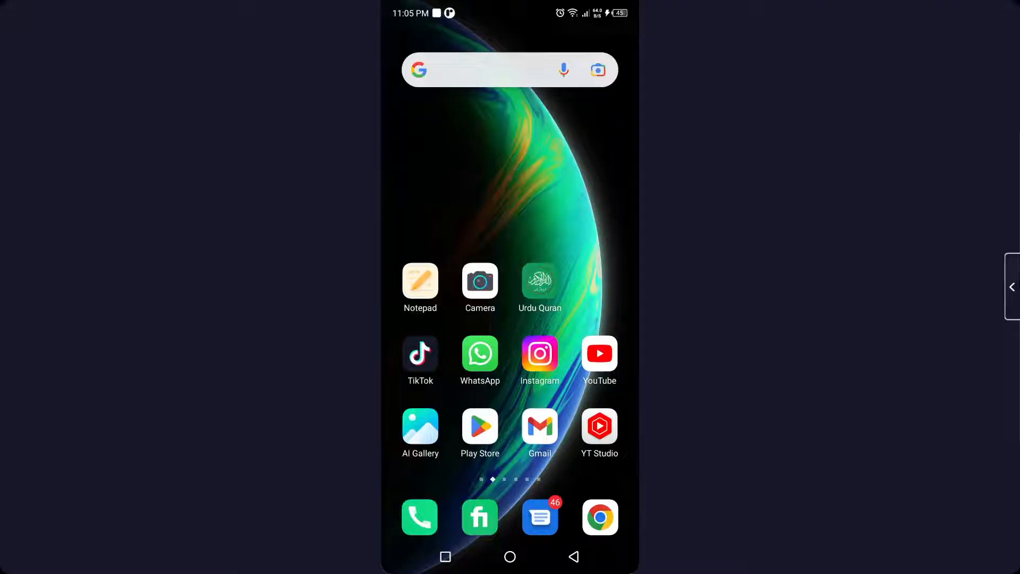
- Pull down Quick Settings and open the phone's Settings app
{"action": "scroll", "scroll_direction": "down", "scroll_amount": 3}
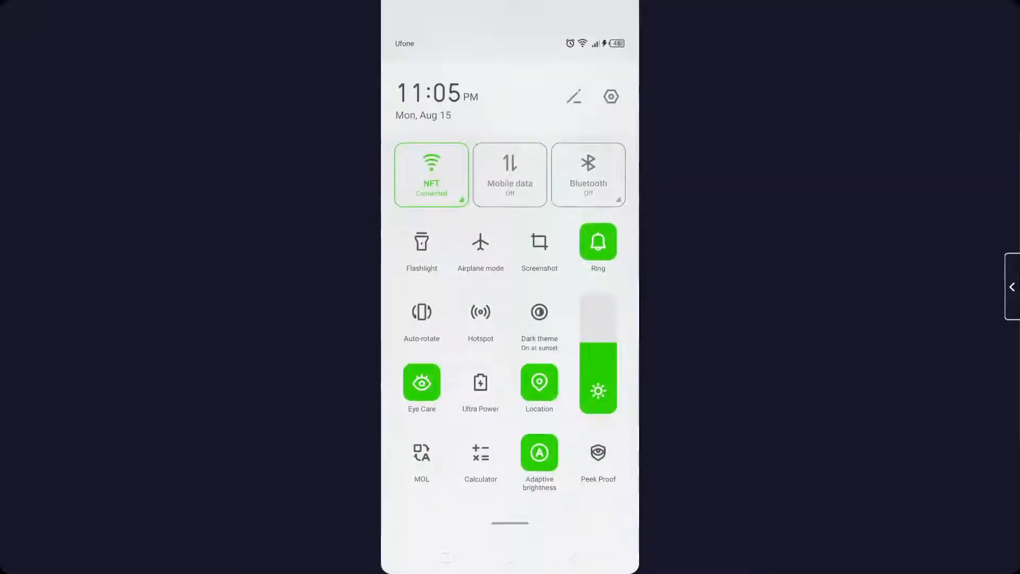
{"action": "left_click", "coordinate": [610, 96]}
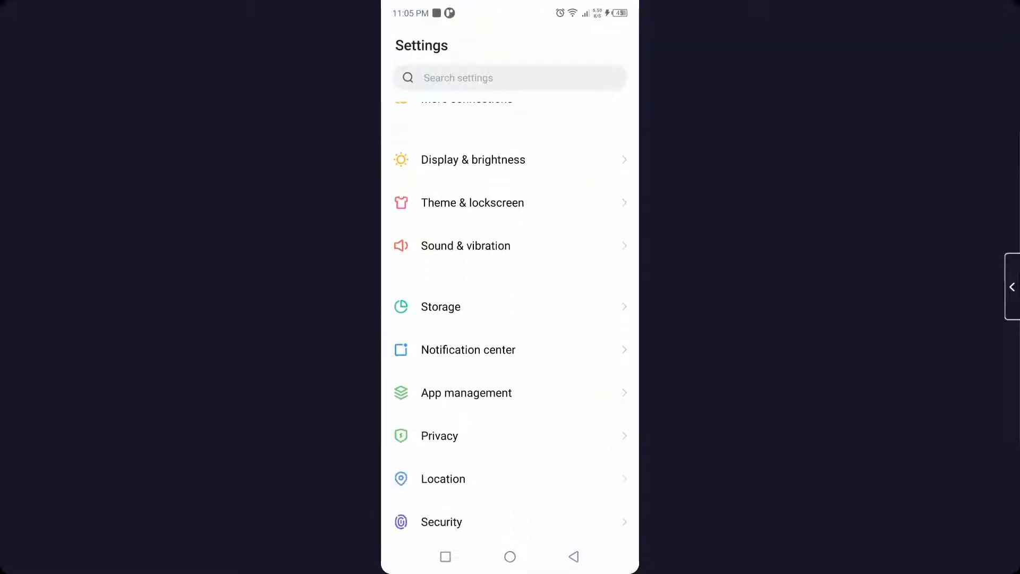
- Find NewPipe by searching 'new' in App management and clear its storage
{"action": "left_click", "coordinate": [466, 392]}
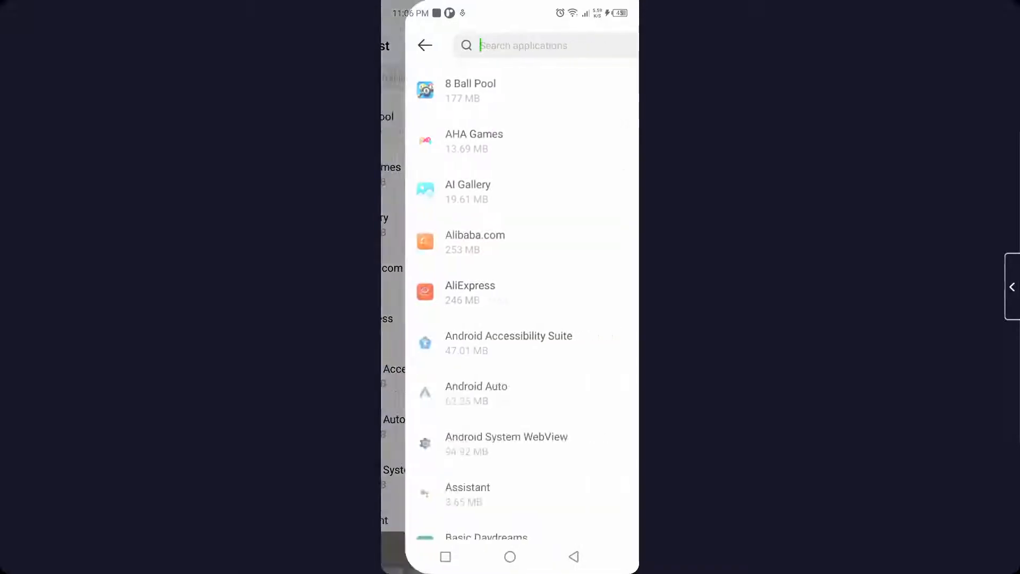
{"action": "type", "text": "new"}
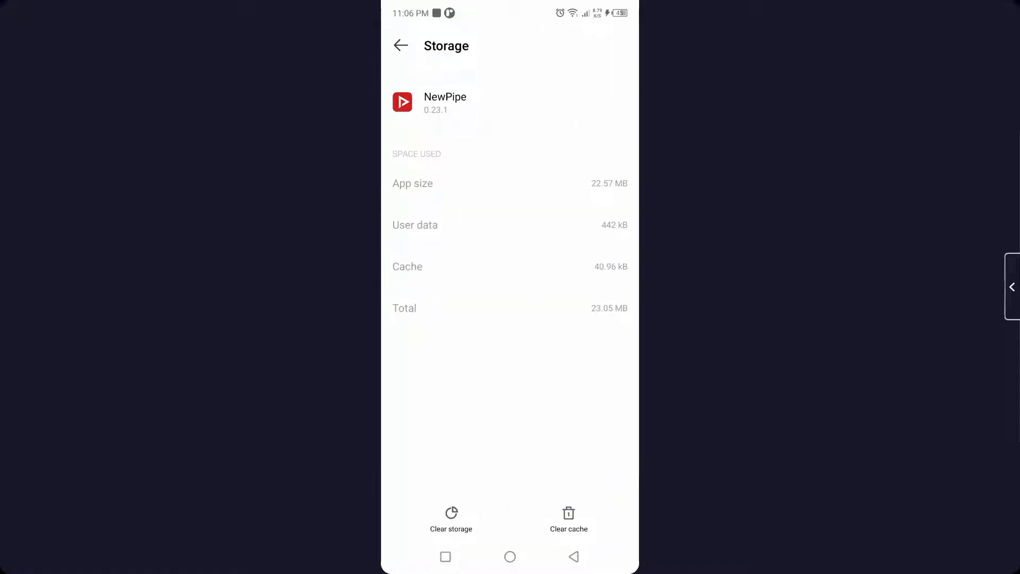
{"action": "left_click", "coordinate": [451, 517]}
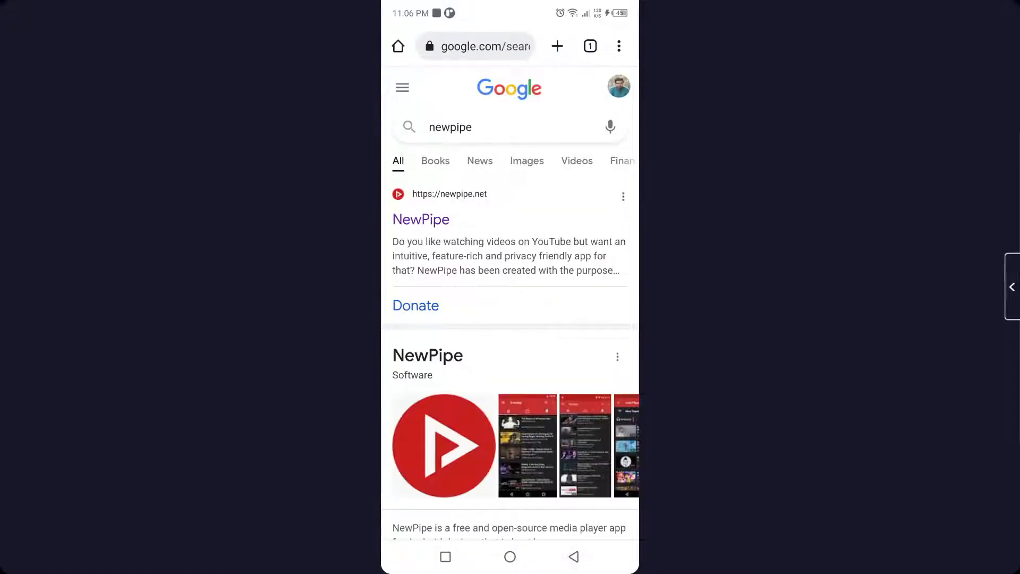
- Open the newpipe.net result from the Google search for newpipe
{"action": "left_click", "coordinate": [421, 220]}
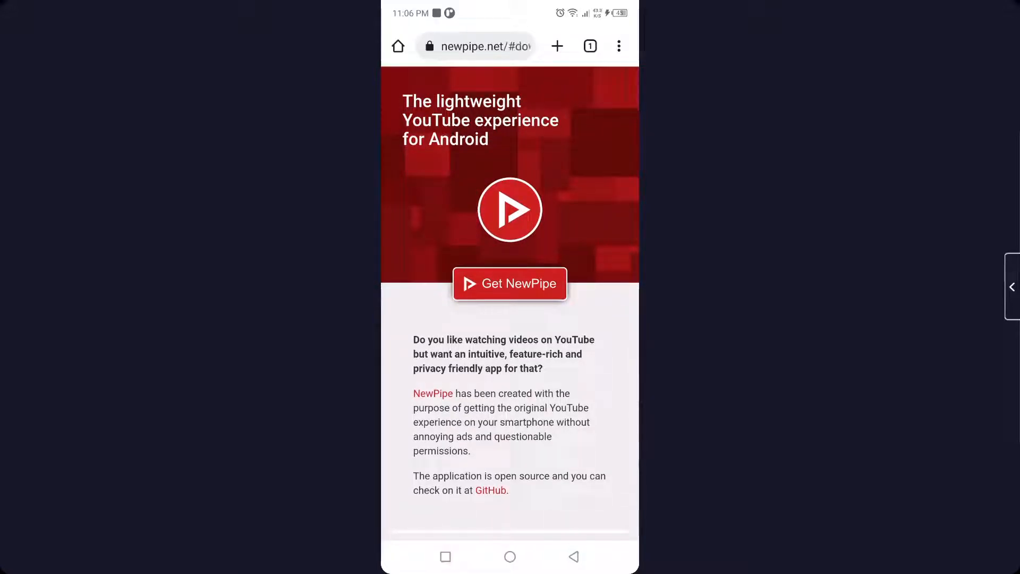
- Scroll to Get NewPipe and download NewPipe v0.23.2 for Android 4.4+
{"action": "scroll", "scroll_direction": "down", "scroll_amount": 3}
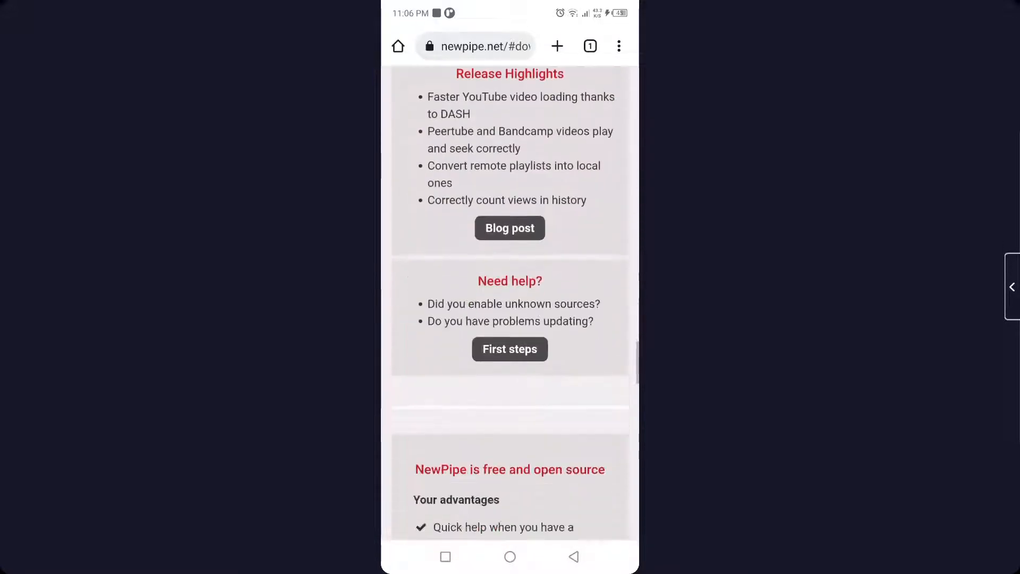
{"action": "scroll", "scroll_direction": "down", "scroll_amount": 3}
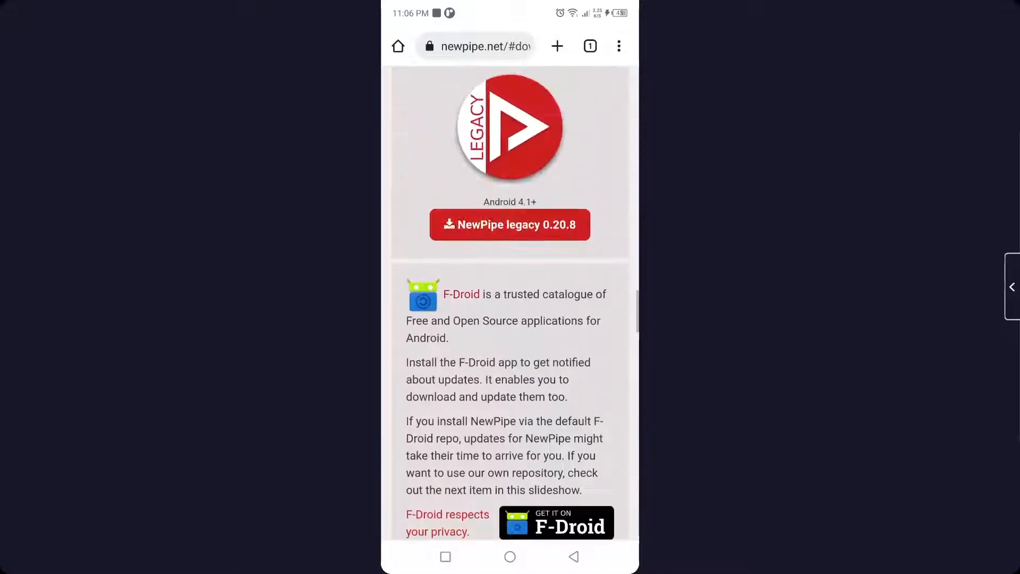
{"action": "scroll", "scroll_direction": "up", "scroll_amount": 3}
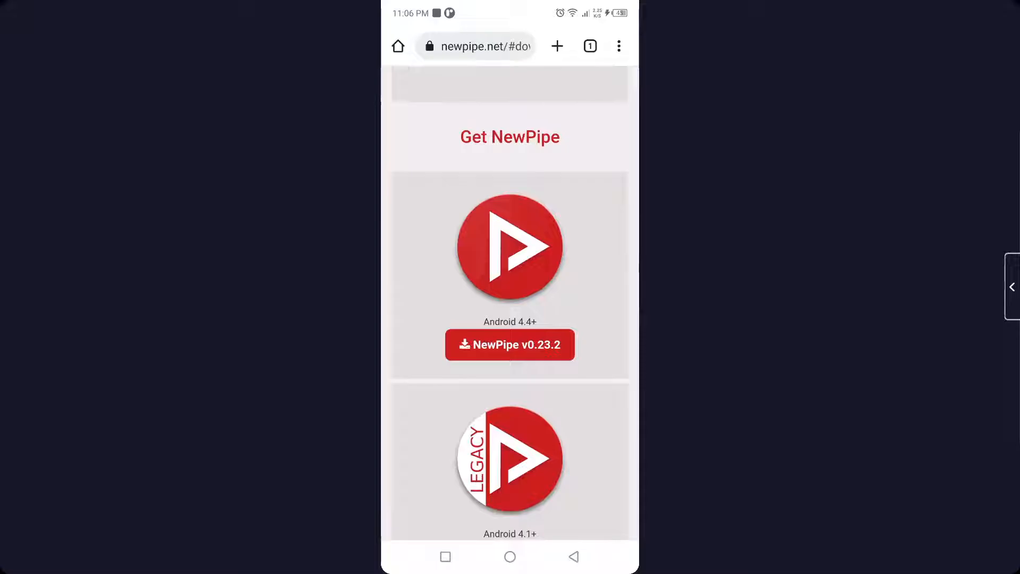
{"action": "left_click", "coordinate": [510, 345]}
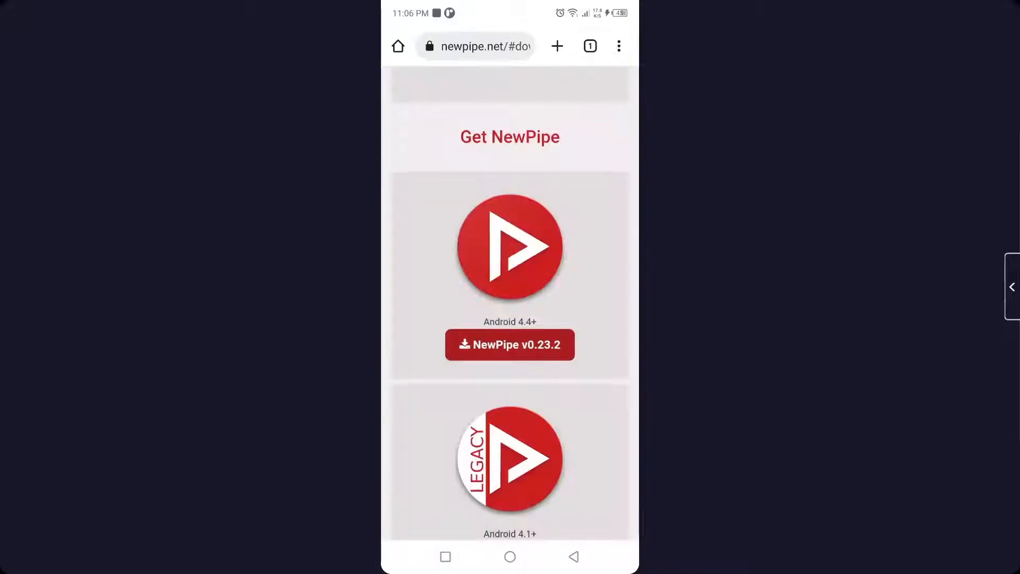
- Launch NewPipe from the last launcher page, then return home
{"action": "left_click", "coordinate": [509, 556]}
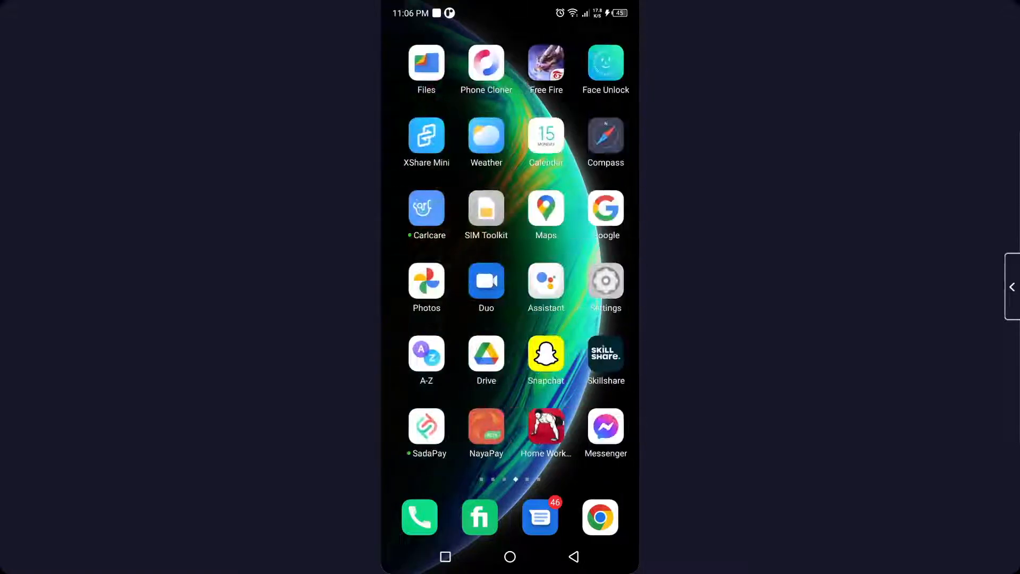
{"action": "scroll", "scroll_direction": "left", "scroll_amount": 3}
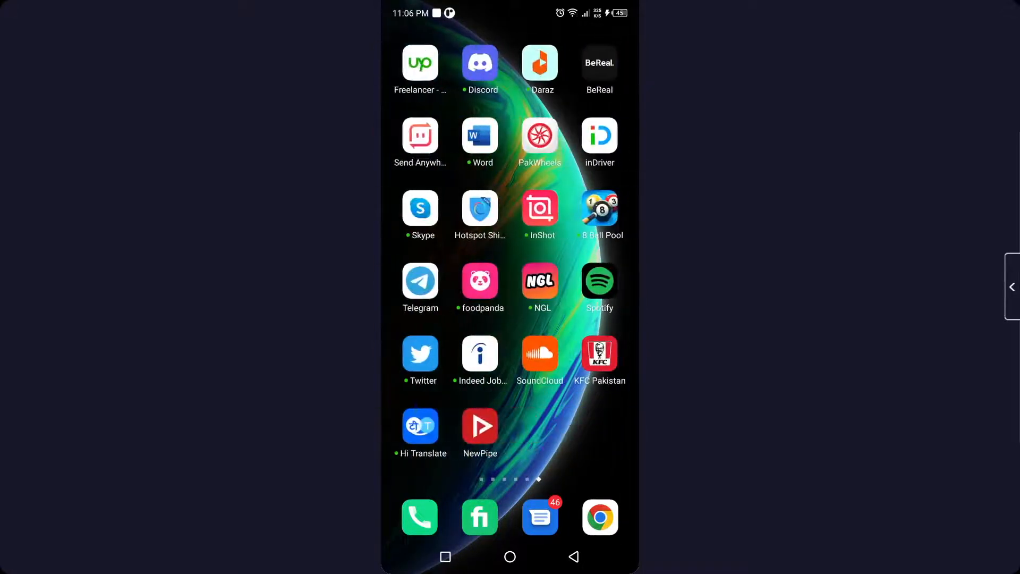
{"action": "left_click", "coordinate": [480, 427]}
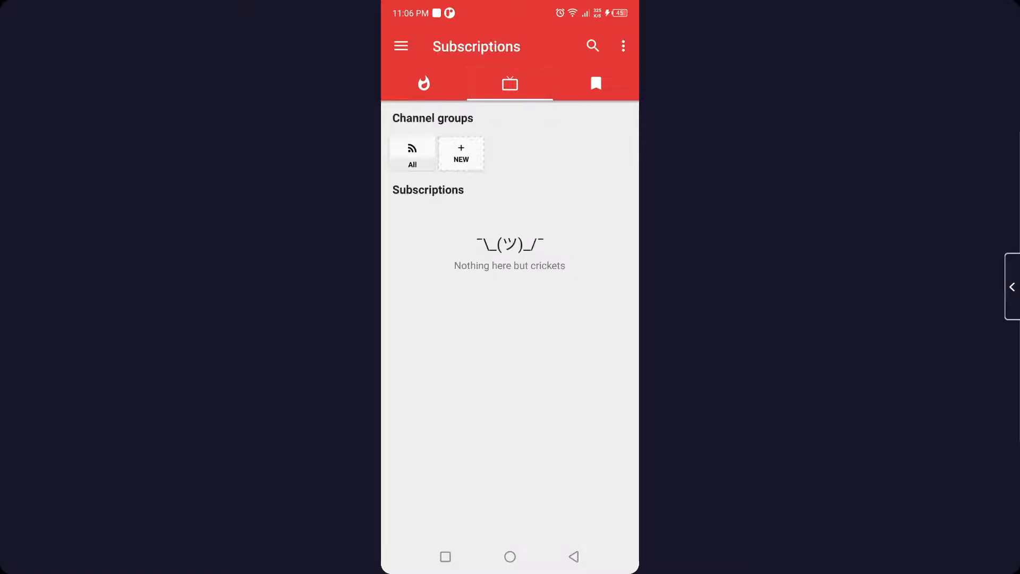
{"action": "left_click", "coordinate": [509, 556]}
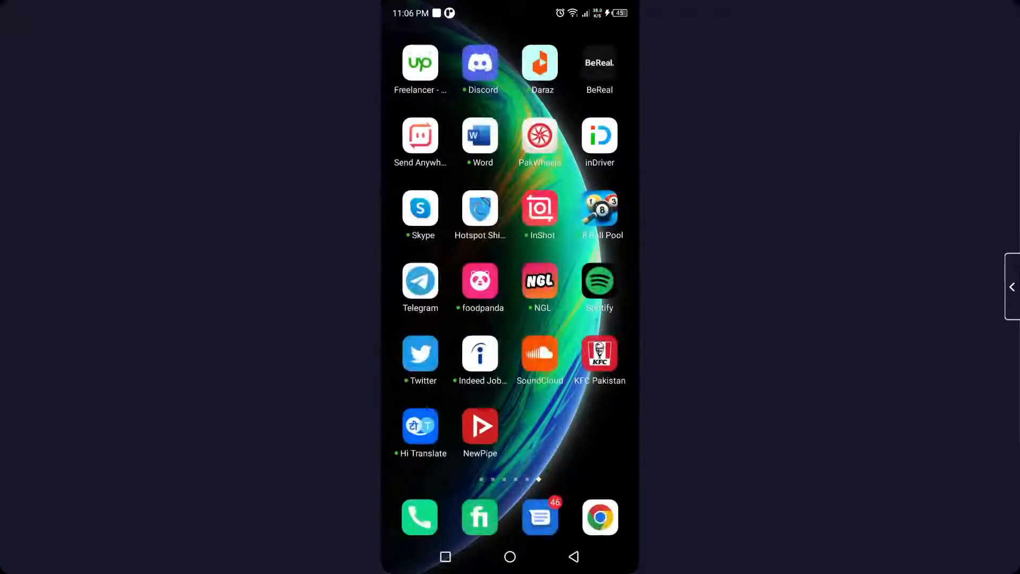